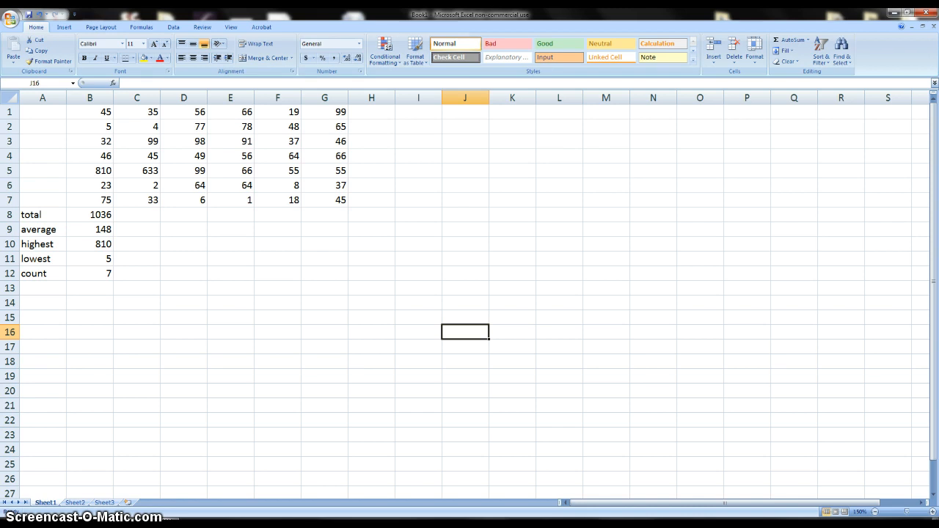
mouse_move(138, 140)
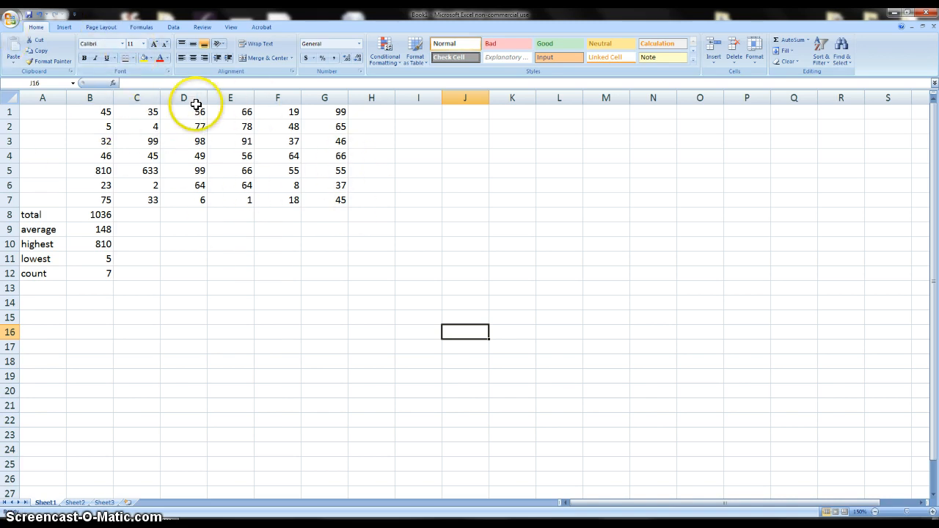
mouse_move(197, 390)
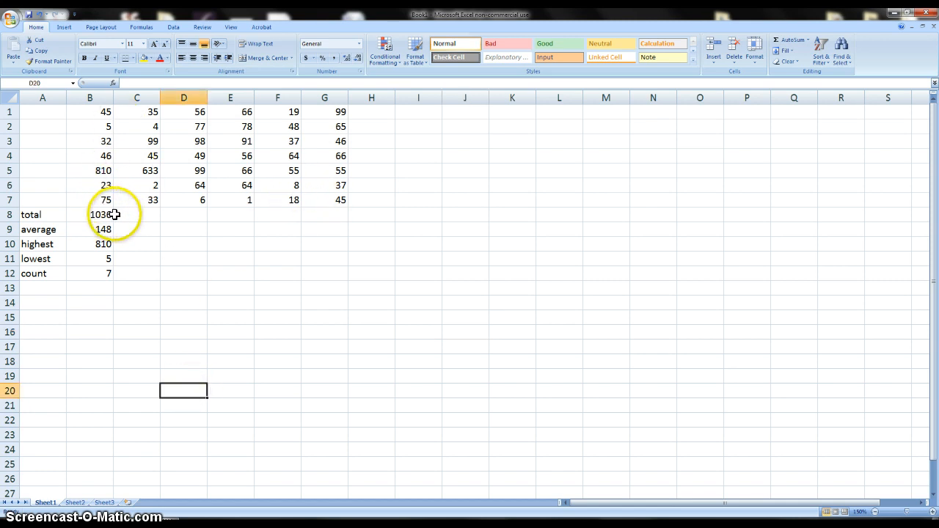
mouse_move(153, 112)
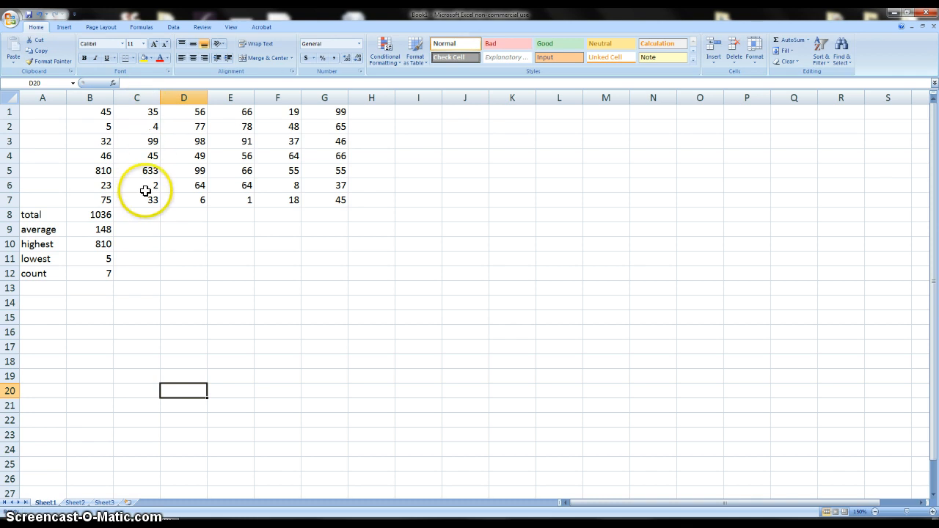
mouse_move(144, 215)
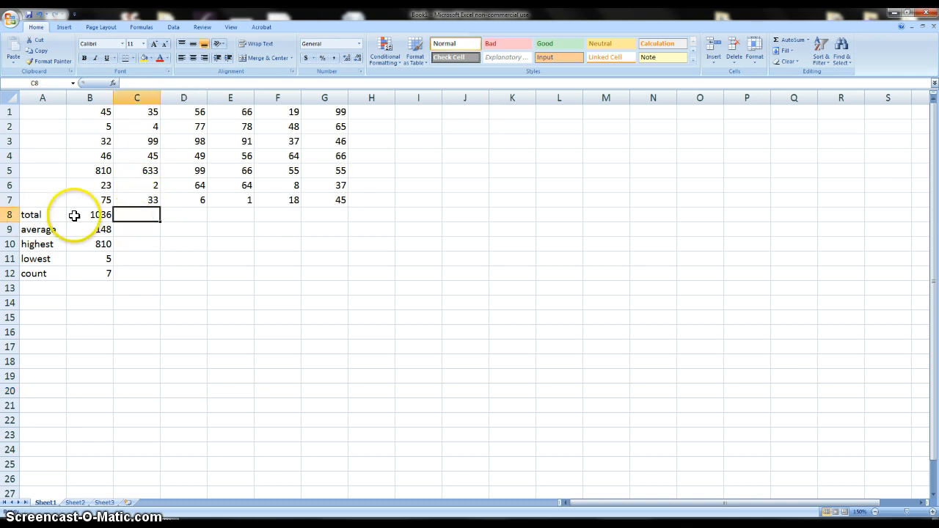
Fill the column B SUM formula right through column G so every column has its total.
click(136, 229)
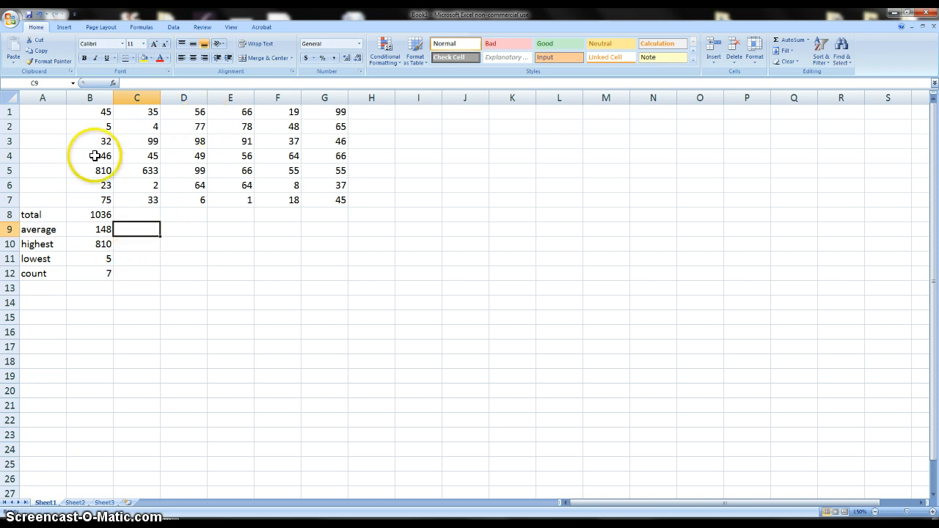
mouse_move(203, 156)
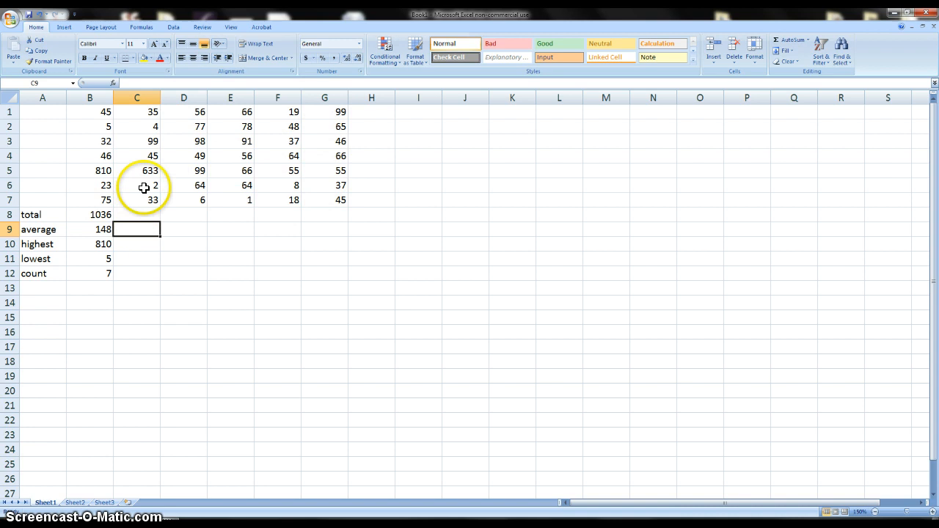
mouse_move(178, 209)
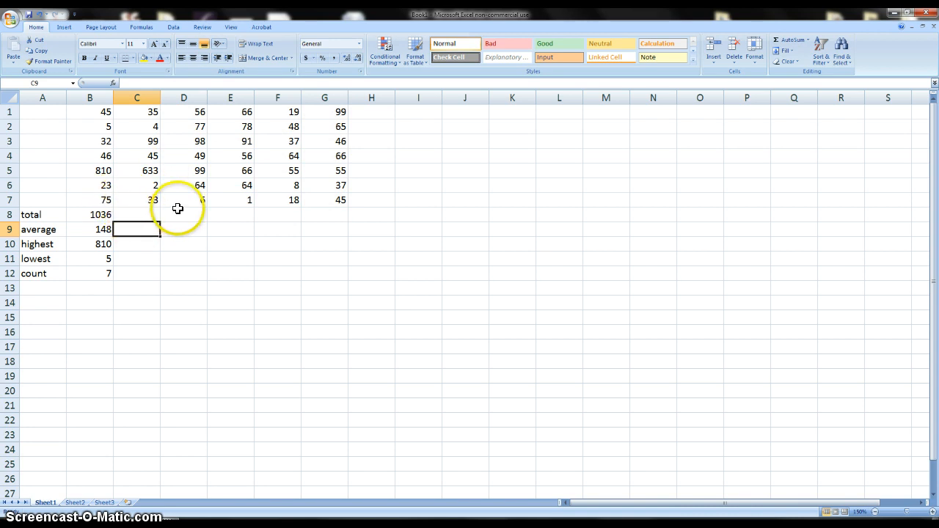
click(230, 361)
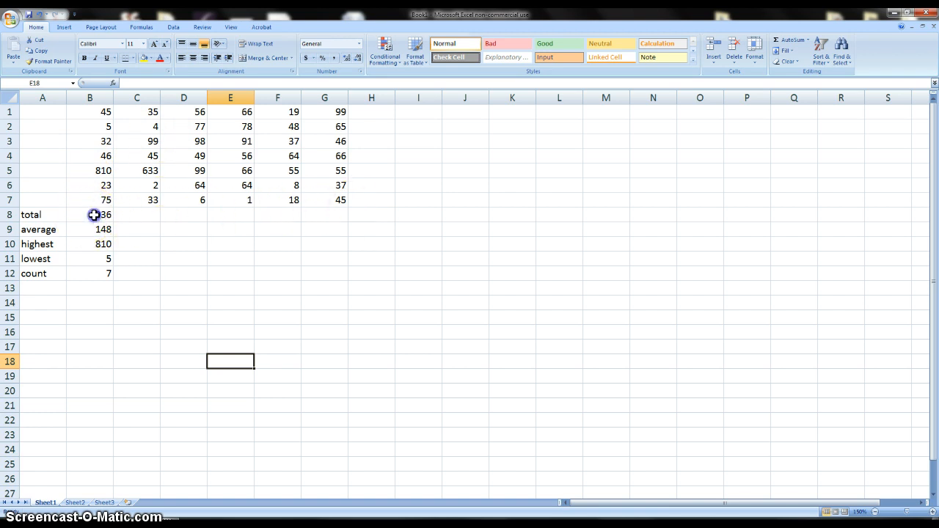
click(89, 214)
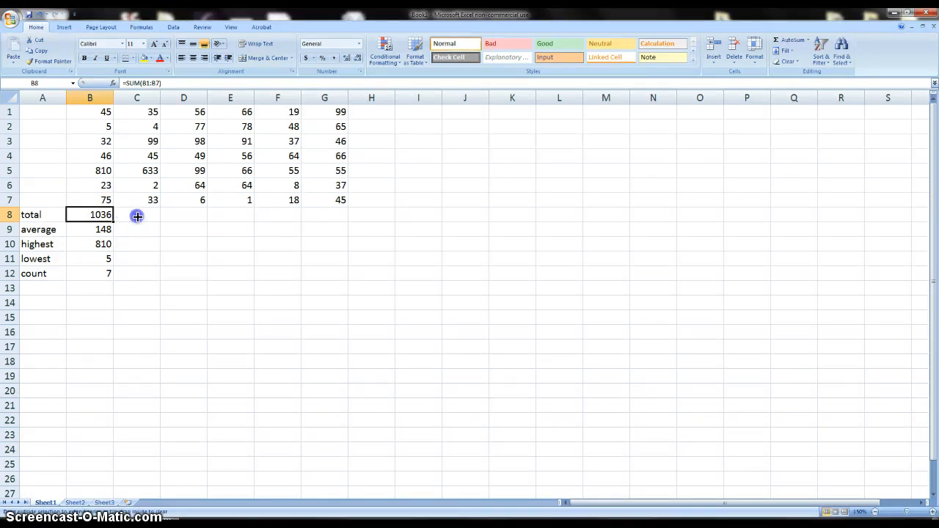
drag(138, 216, 331, 216)
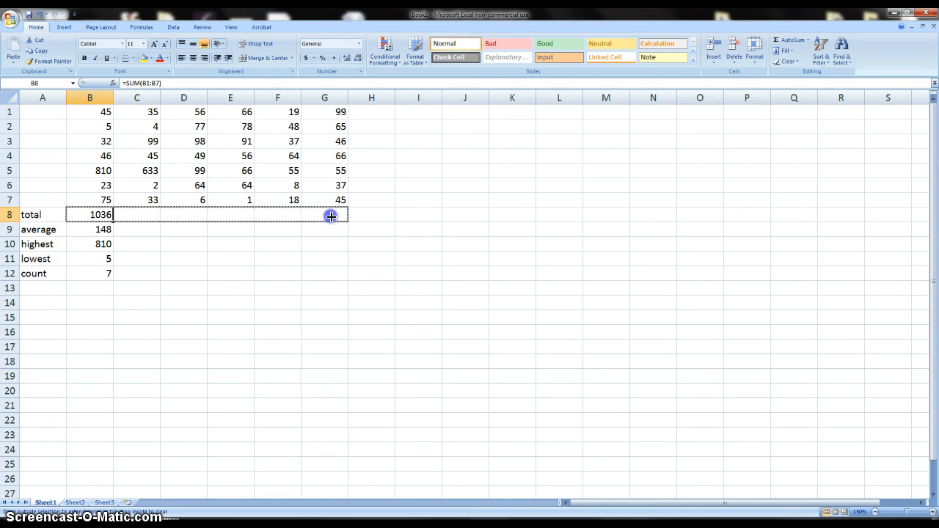
mouse_move(336, 214)
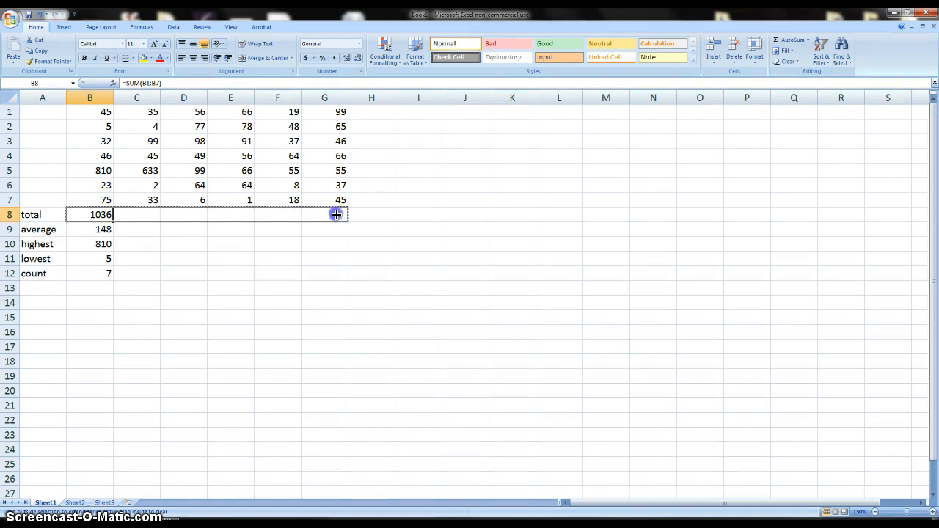
drag(335, 215, 335, 215)
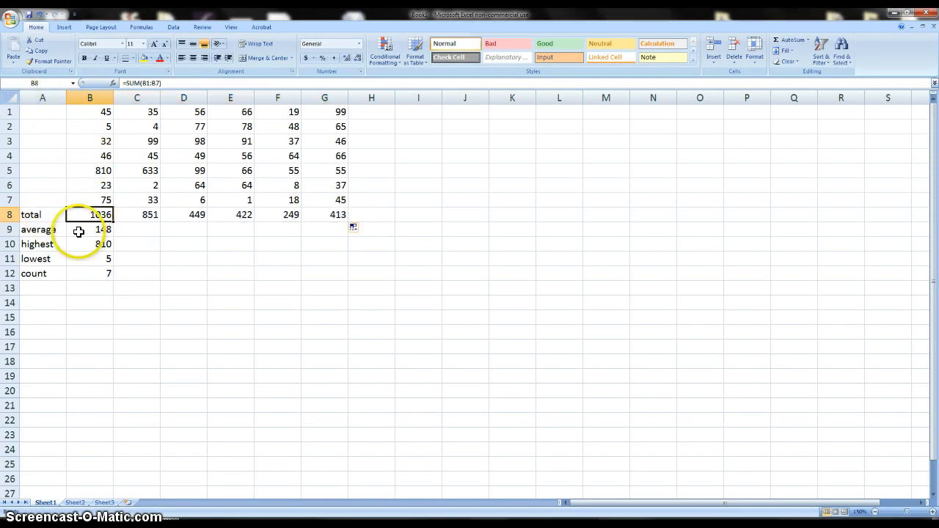
mouse_move(167, 214)
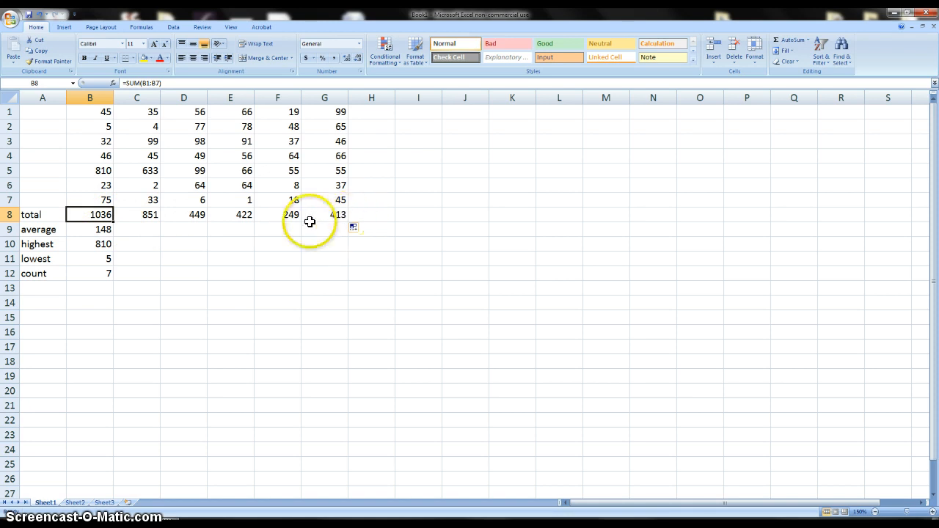
click(90, 229)
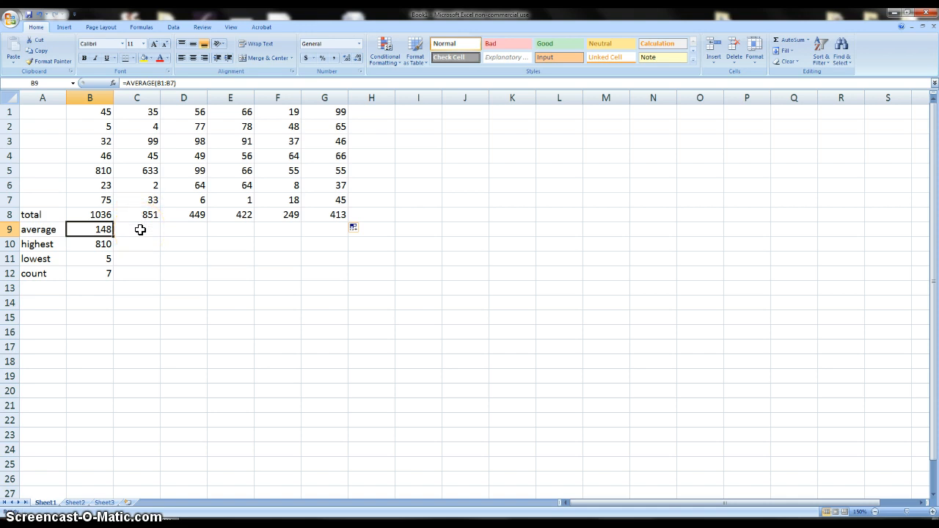
mouse_move(140, 116)
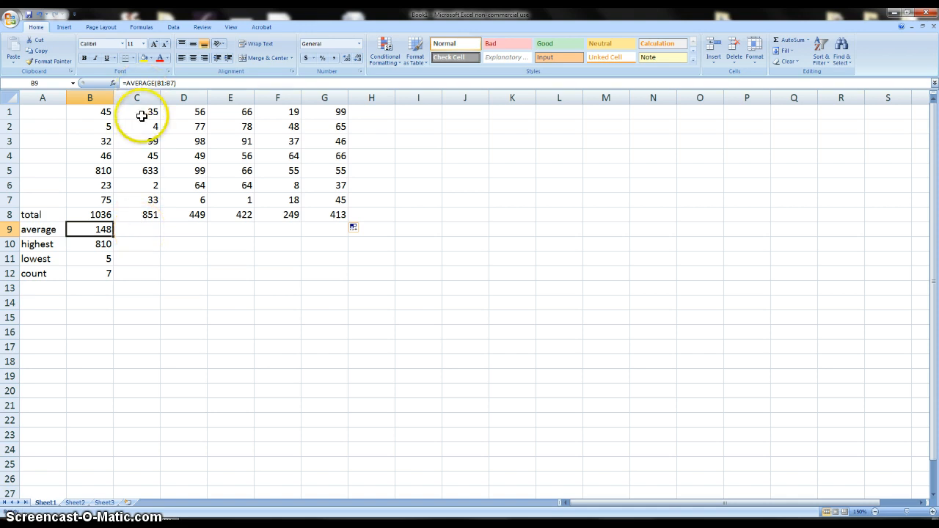
mouse_move(71, 223)
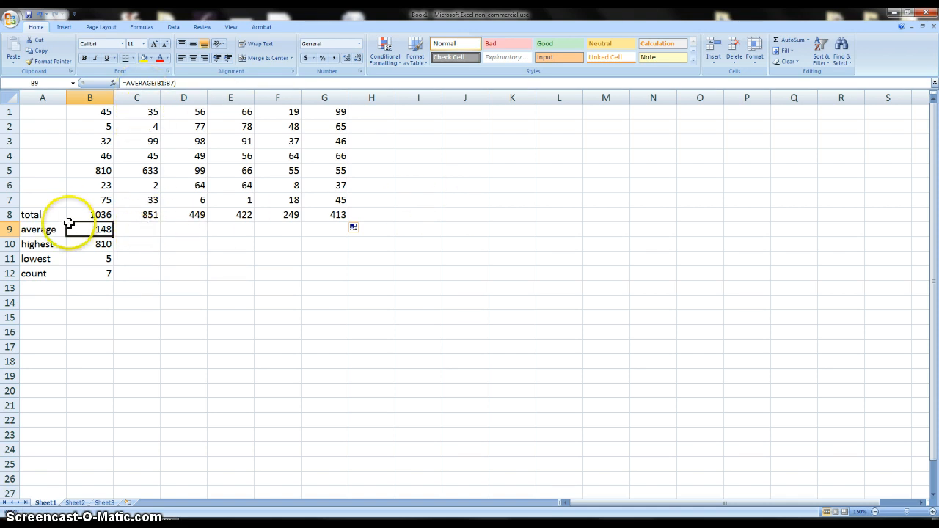
Fill the AVERAGE formula from column B across to column G.
drag(71, 223, 325, 228)
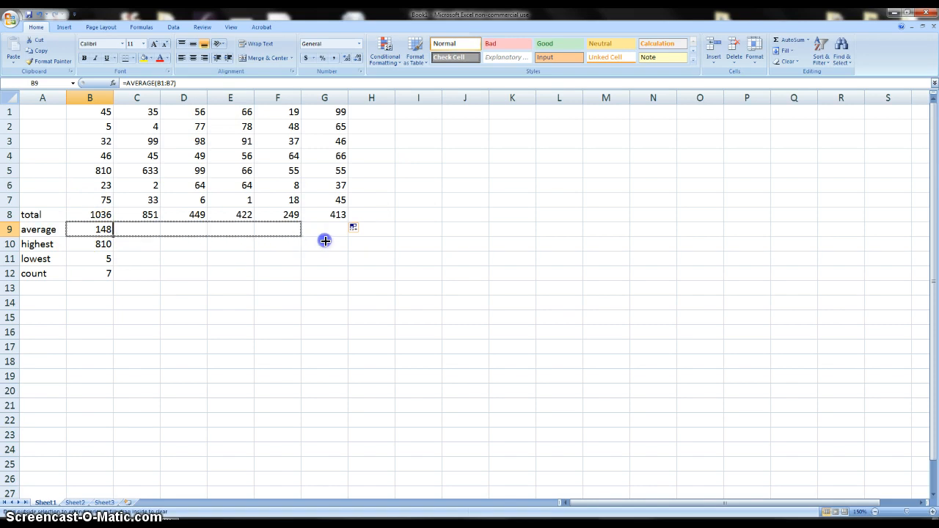
drag(108, 228, 324, 229)
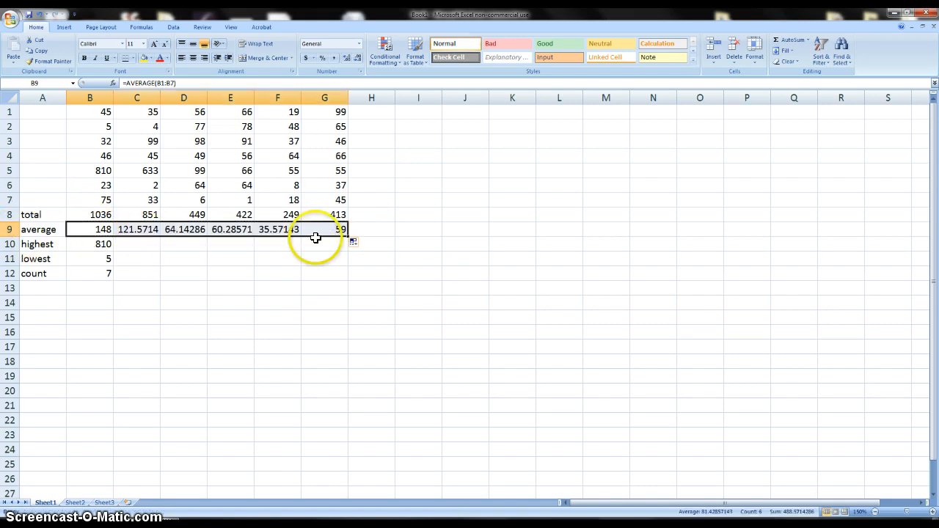
click(89, 244)
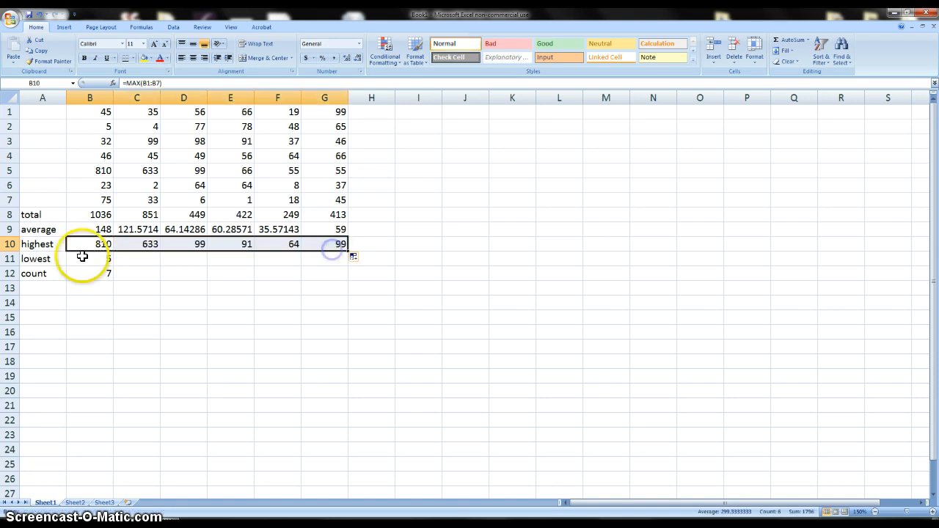
Fill the highest, lowest and count formulas across columns C through G.
click(89, 259)
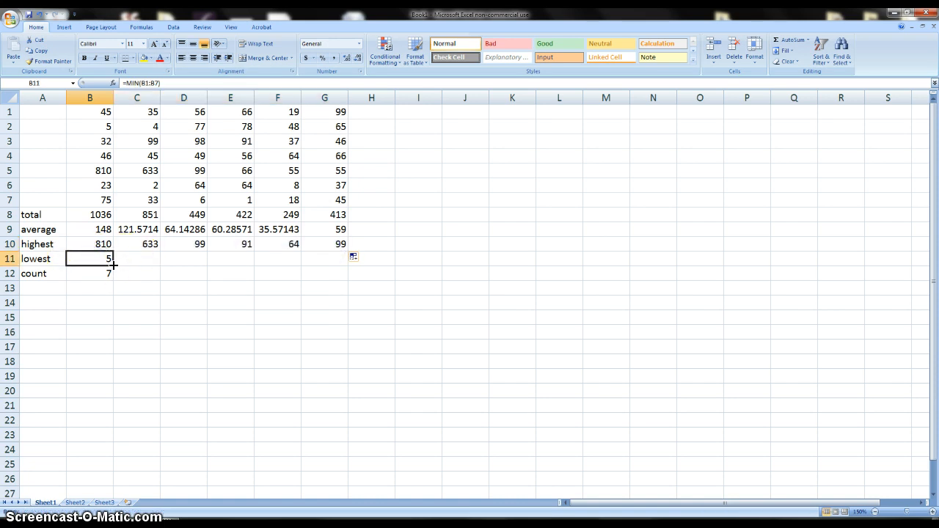
drag(109, 258, 341, 259)
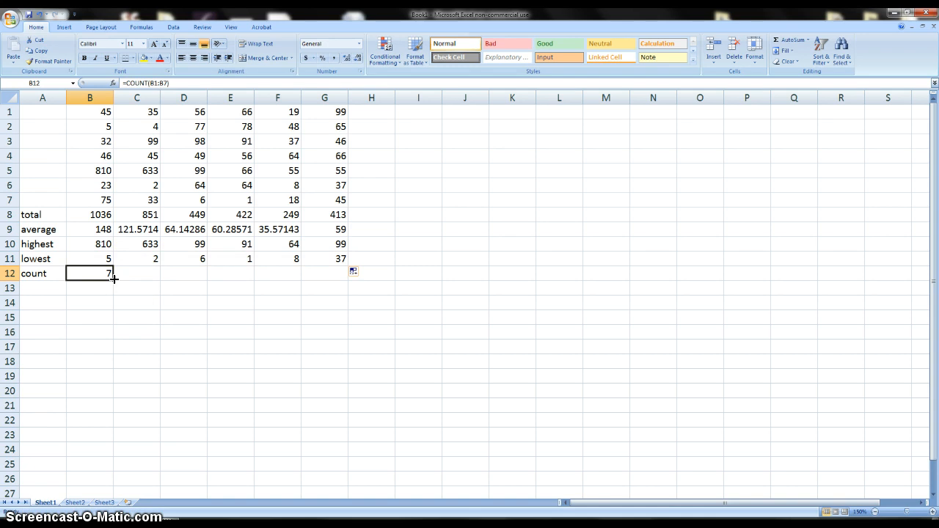
drag(114, 280, 340, 280)
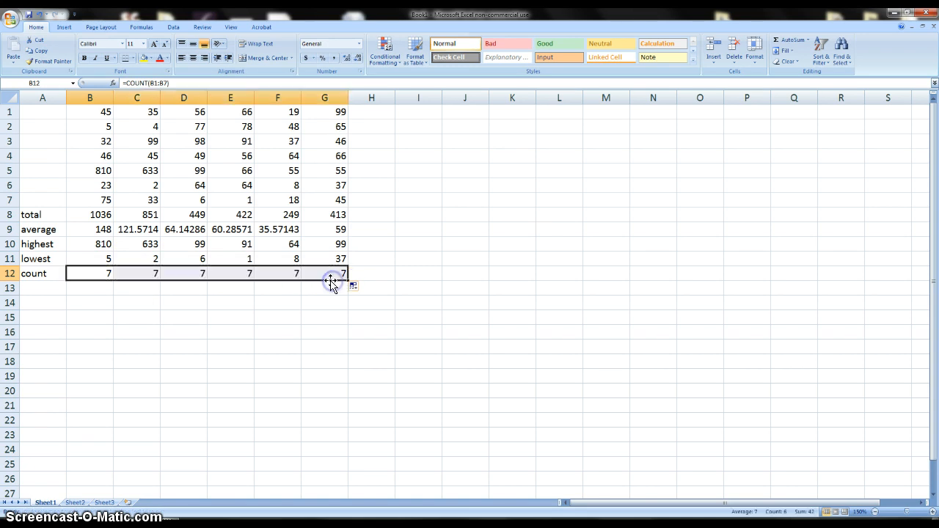
click(230, 317)
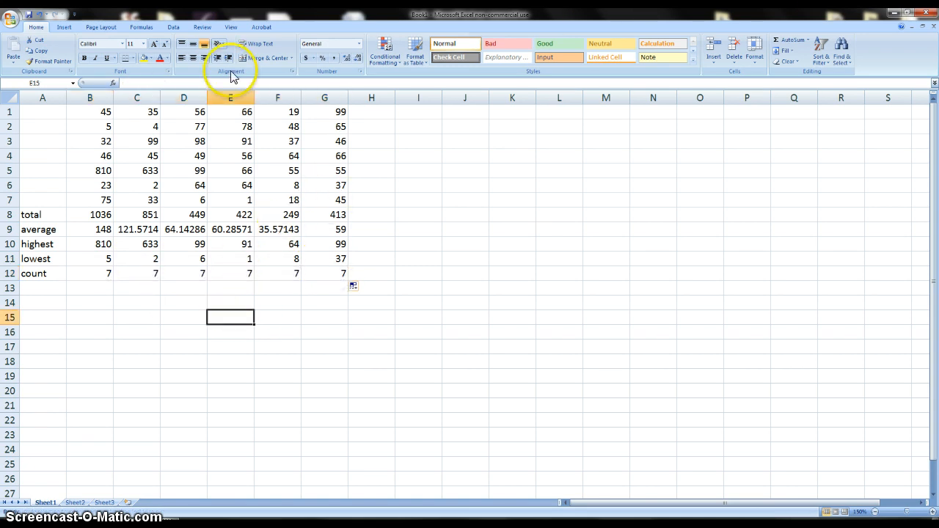
Enter the headings total and average in H1 and I1.
drag(41, 112, 370, 273)
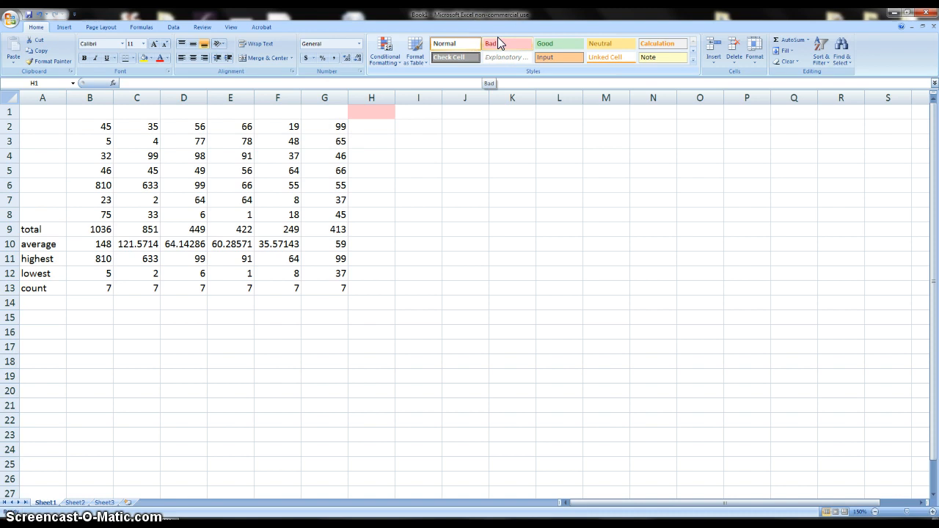
text(total)
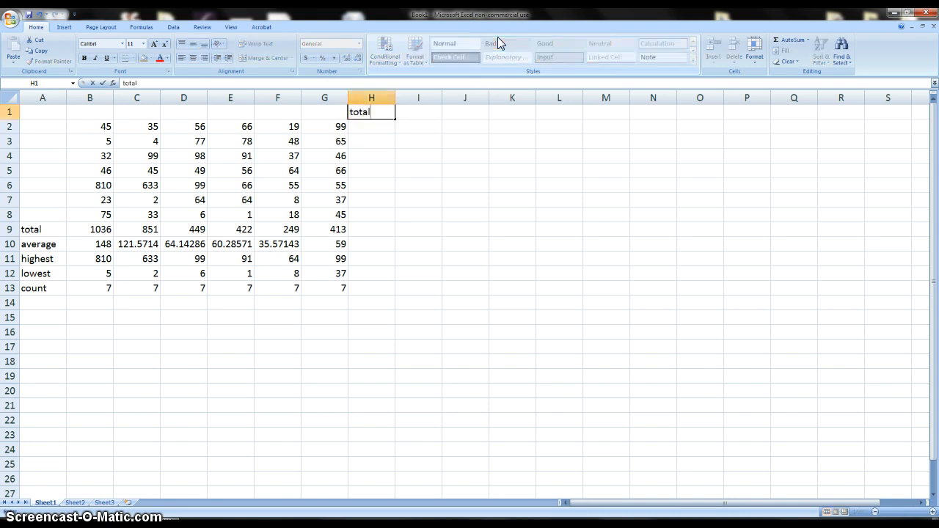
text(average)
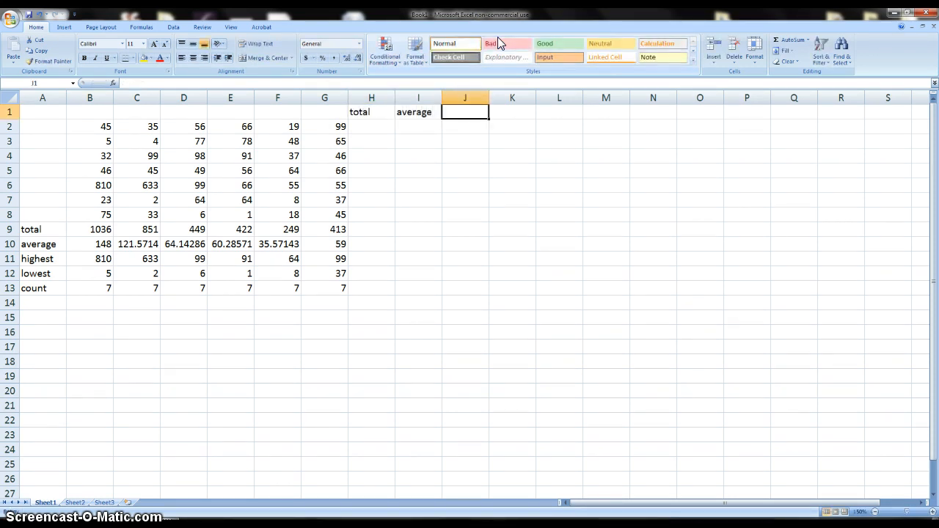
Enter the headings highest, lowest and count in J1, K1 and L1.
text(highest)
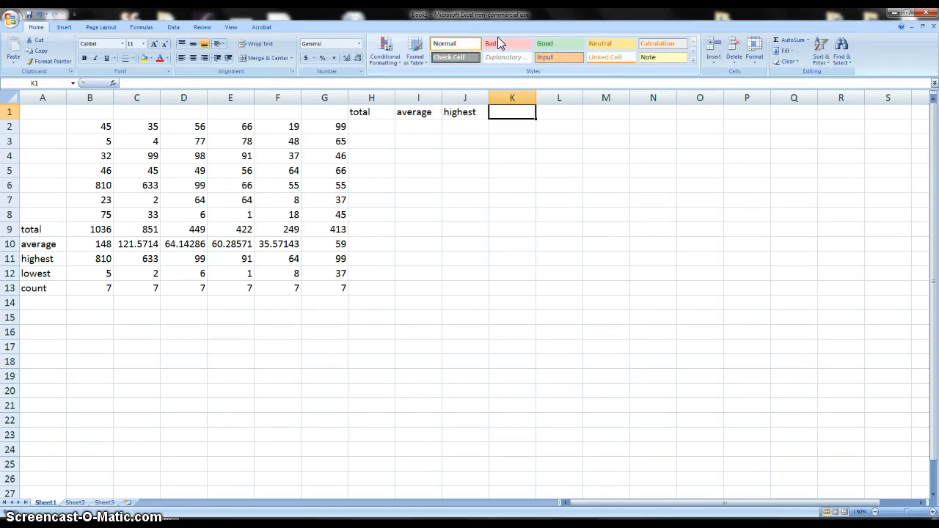
text(lowea)
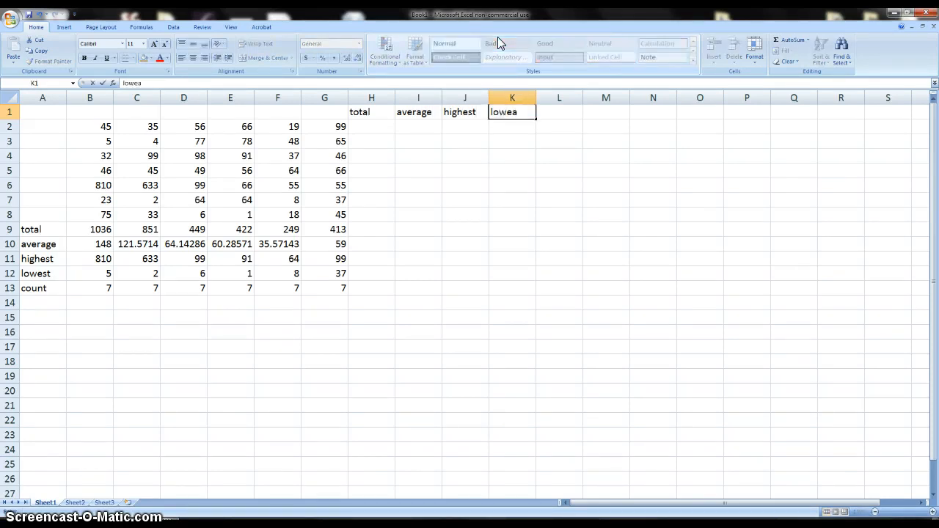
text(count)
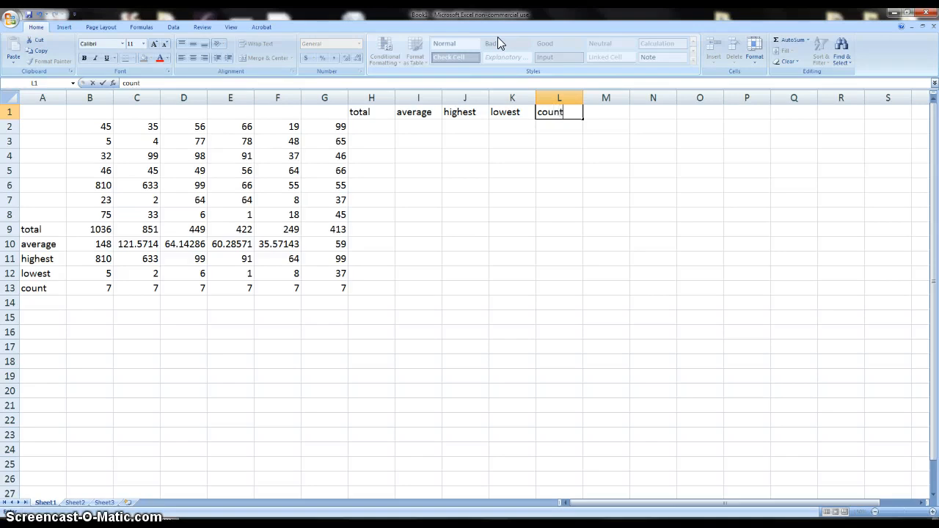
key(enter)
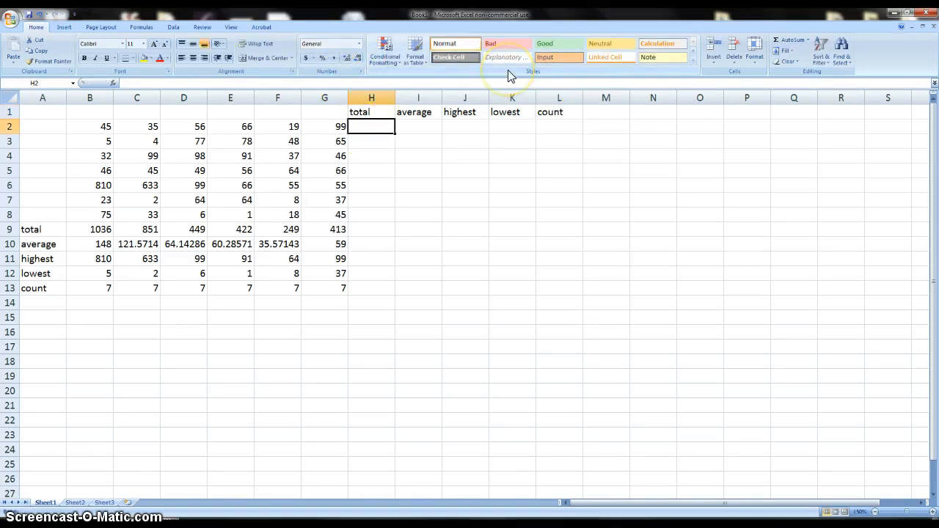
Enter =SUM(B2:G2) in H2 and =AVERAGE(B2:G2) in I2, giving 320 and 53.33333.
text(-)
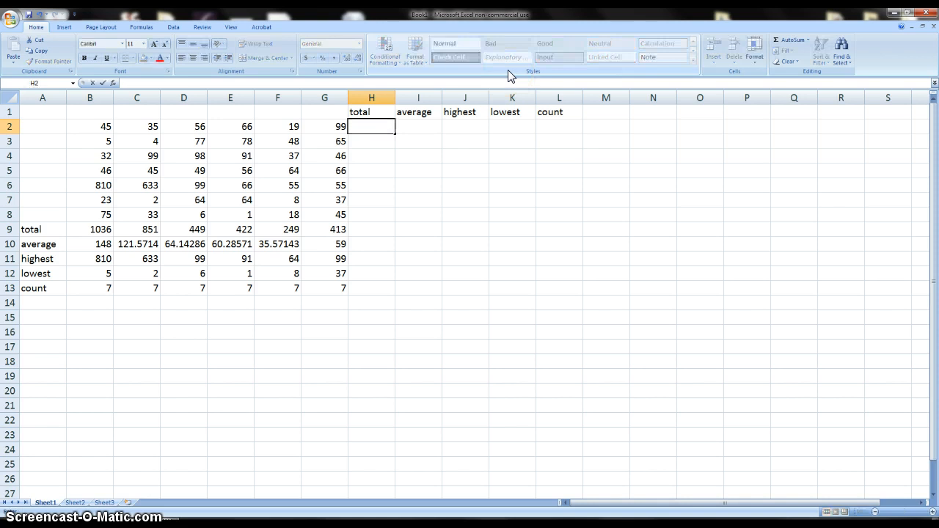
mouse_move(237, 154)
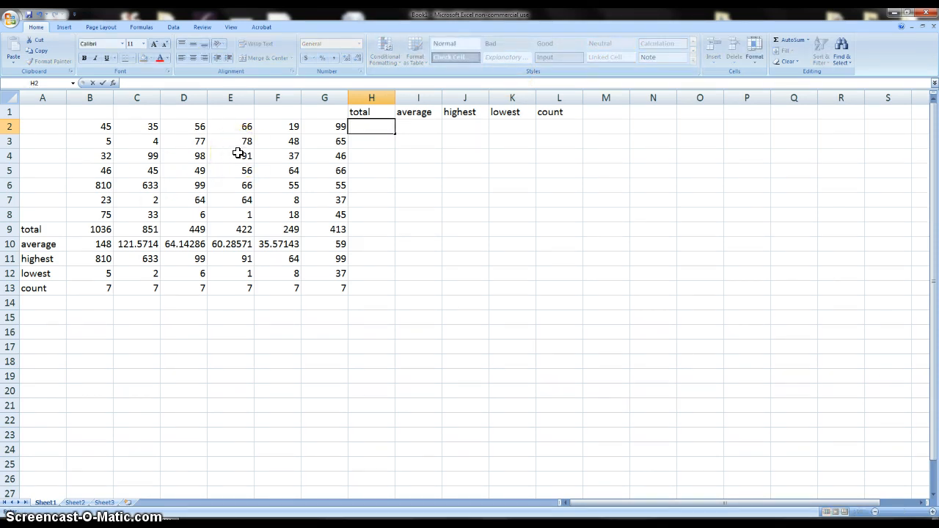
text(=sum)
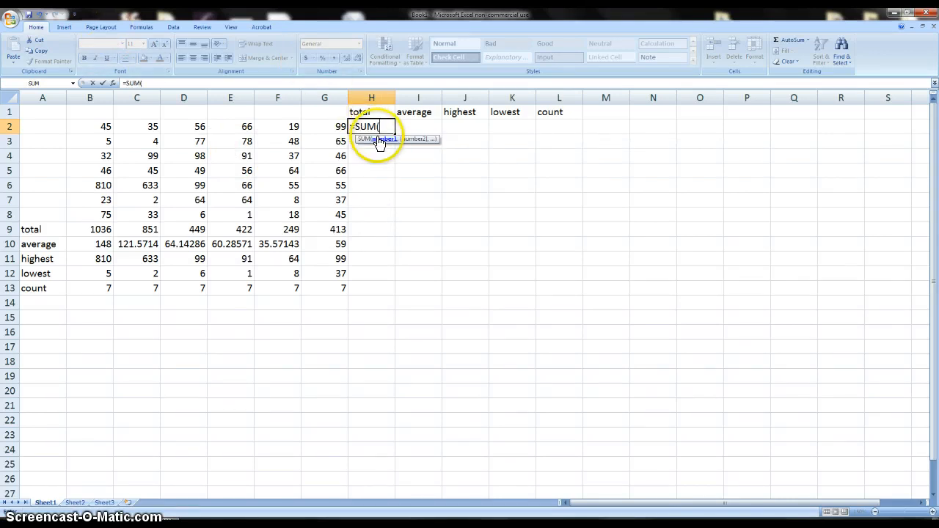
drag(89, 126, 324, 126)
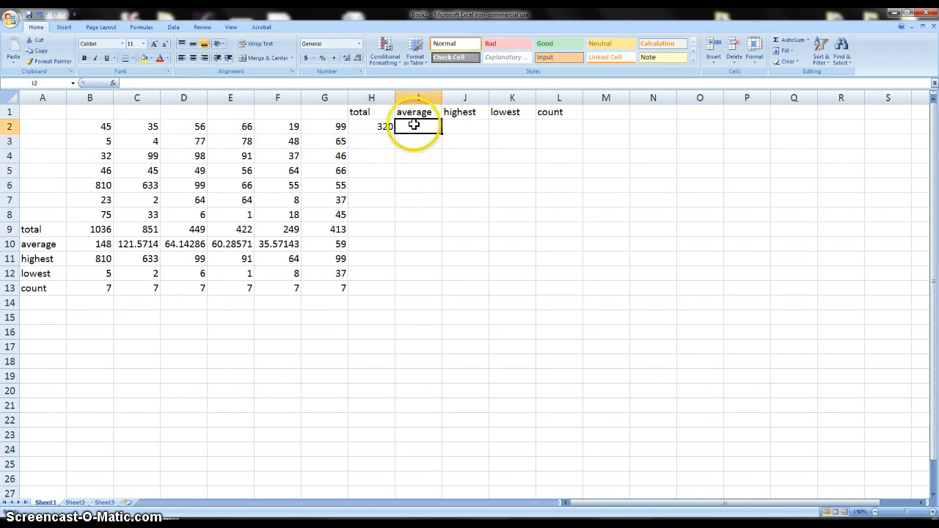
text(=average)
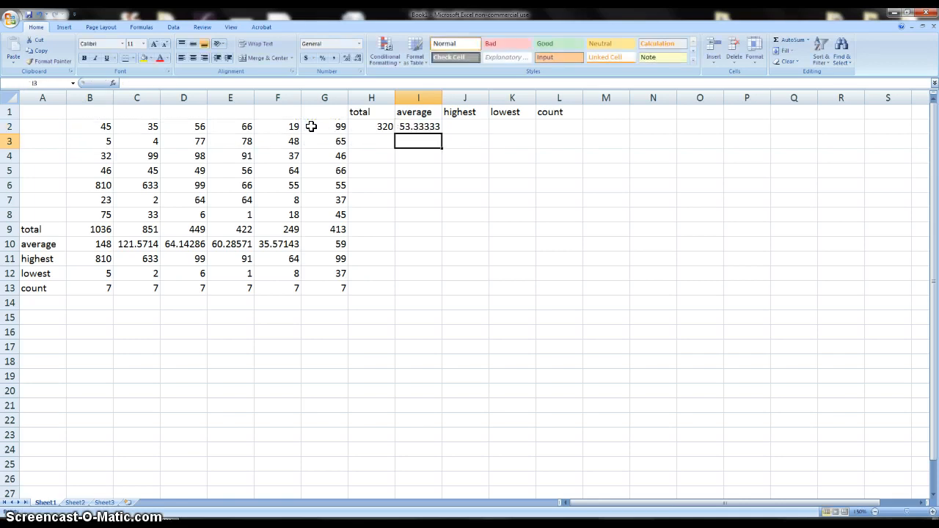
Enter =MAX(B2:G2) in J2 and a MIN formula in K2.
click(464, 126)
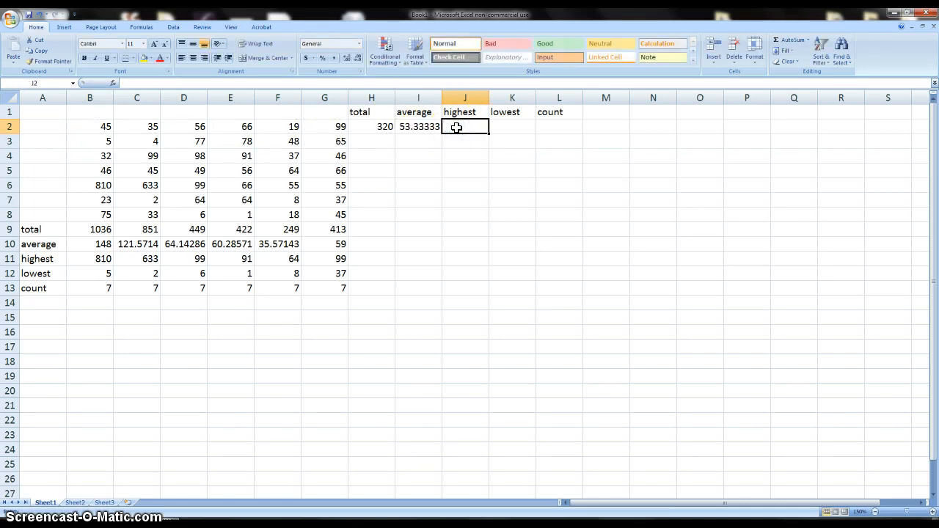
text(=max)
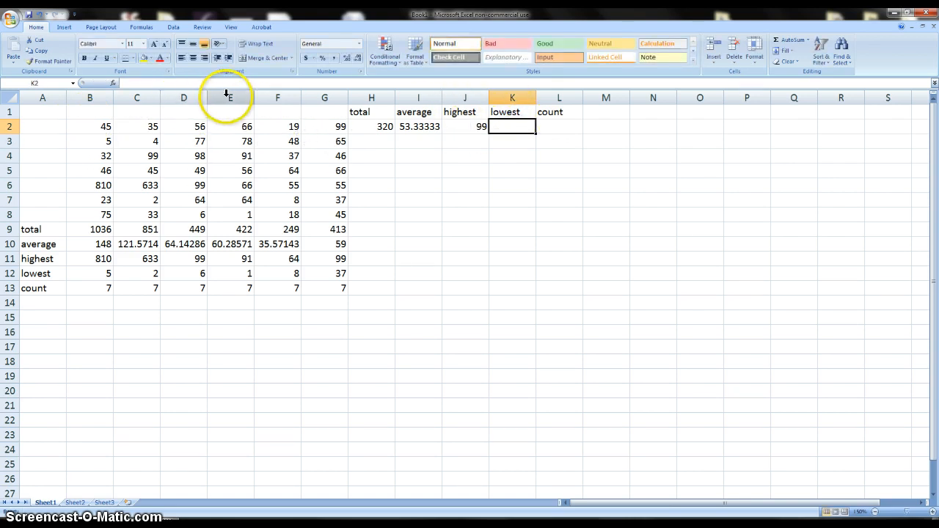
text(=min)
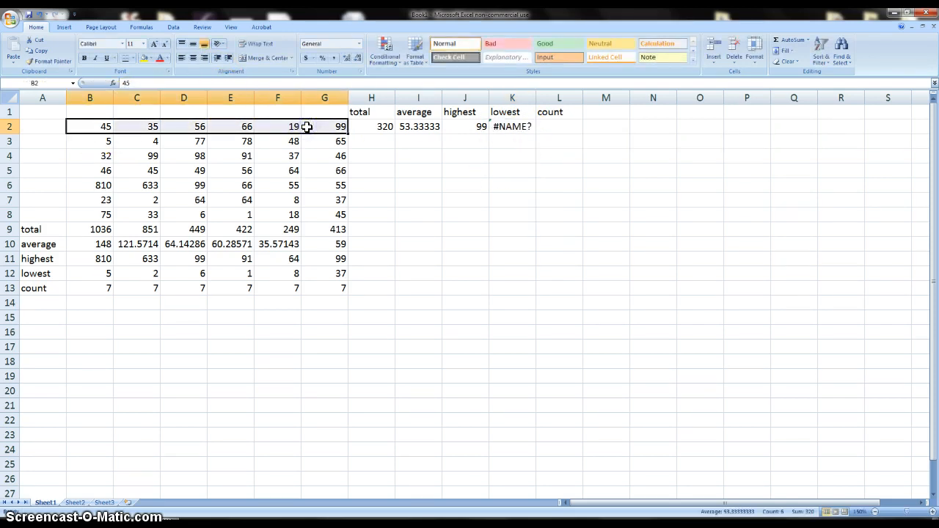
Fix the #NAME? error in K2 to =MIN(B2:G2) and enter =COUNT(B2:G2) in L2.
click(512, 126)
text(=)
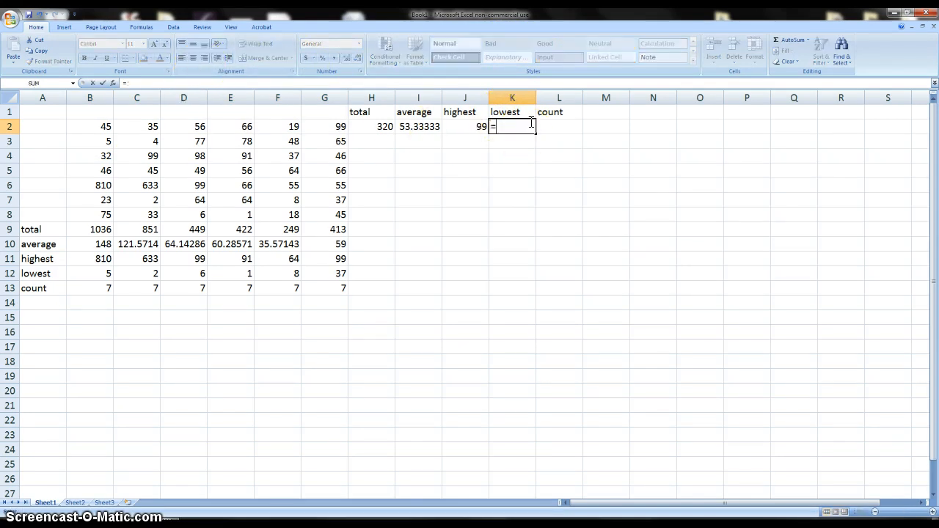
text(min)
click(559, 126)
text(=)
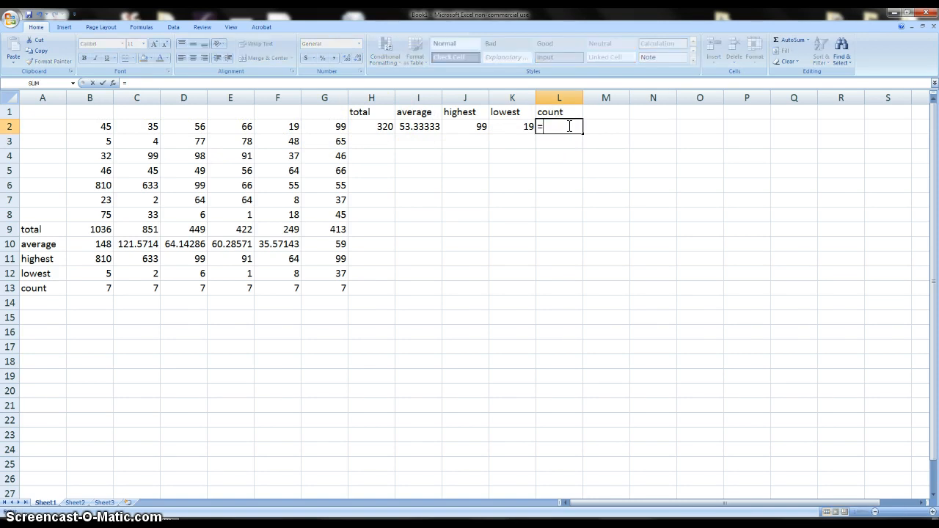
text(count)
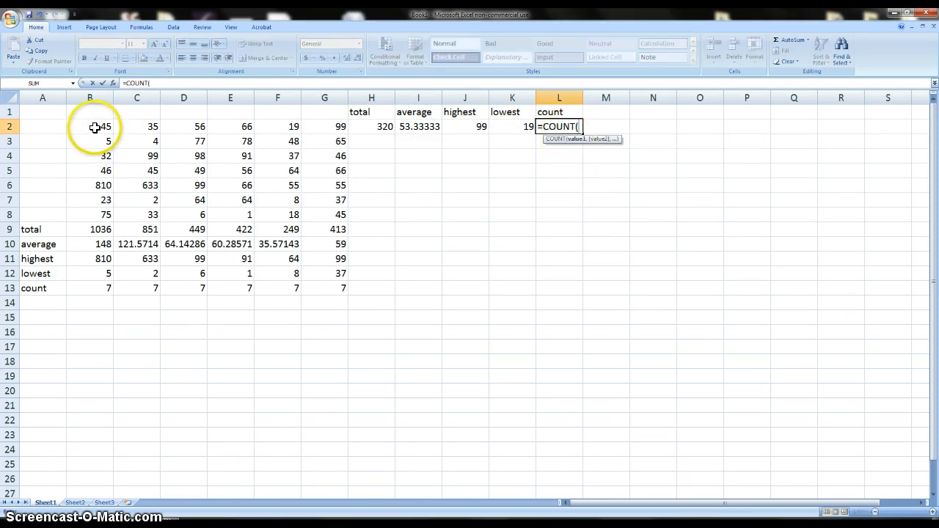
drag(89, 126, 324, 126)
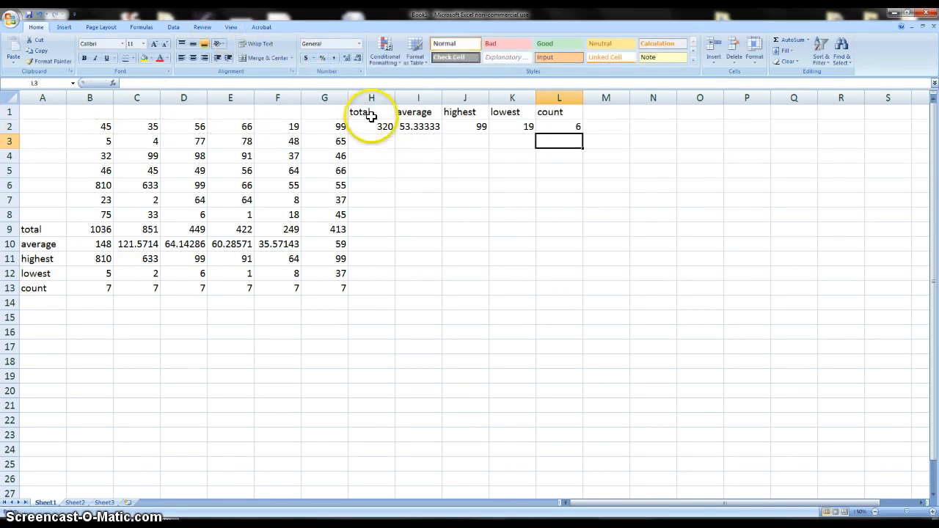
Fill the H2:L2 total, average, highest, lowest and count formulas down to row 8.
click(369, 126)
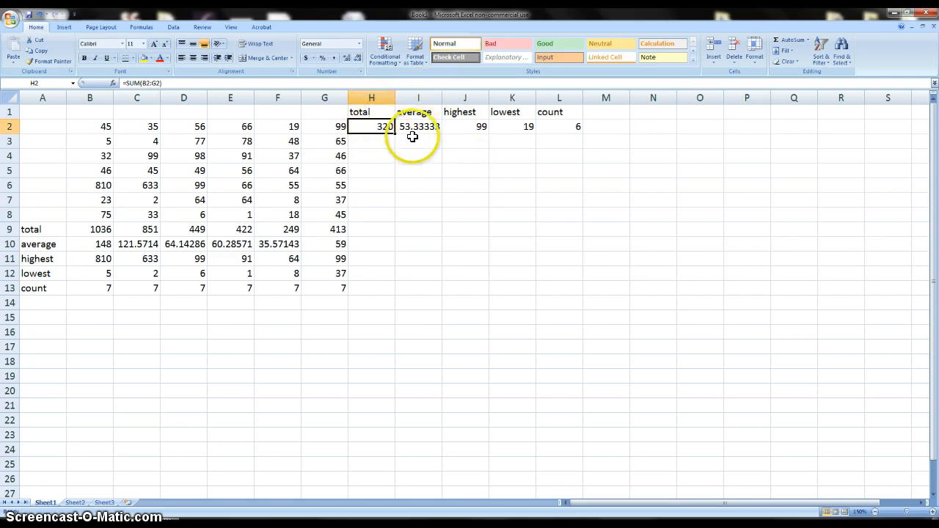
mouse_move(402, 282)
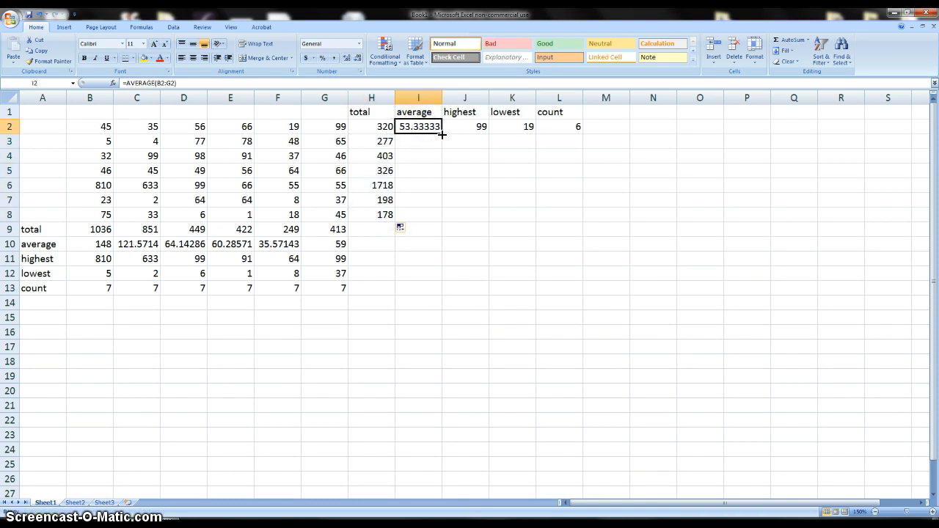
drag(418, 133, 418, 215)
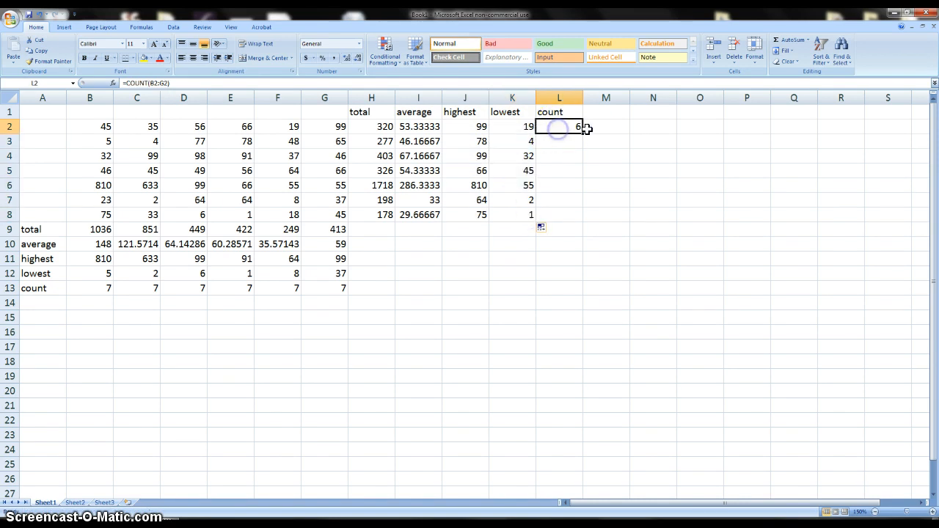
drag(559, 127, 559, 214)
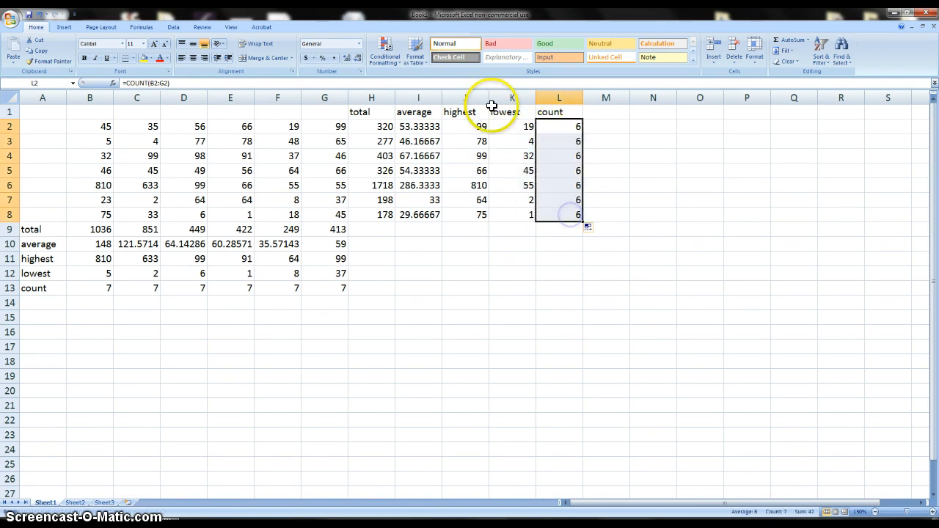
mouse_move(315, 22)
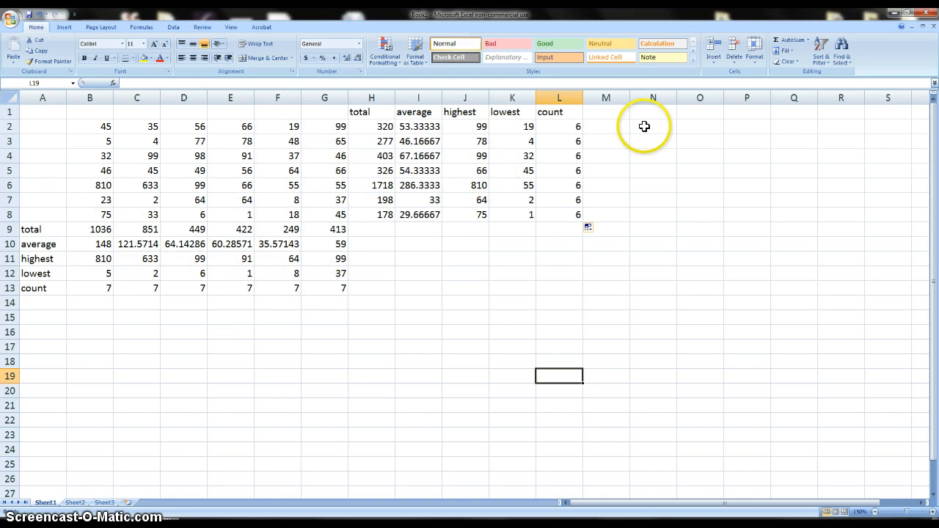
click(418, 127)
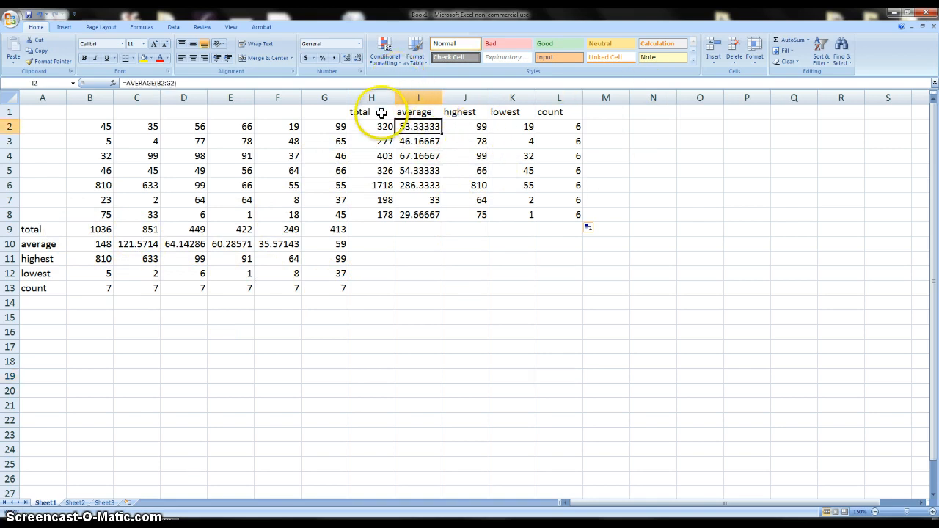
click(371, 126)
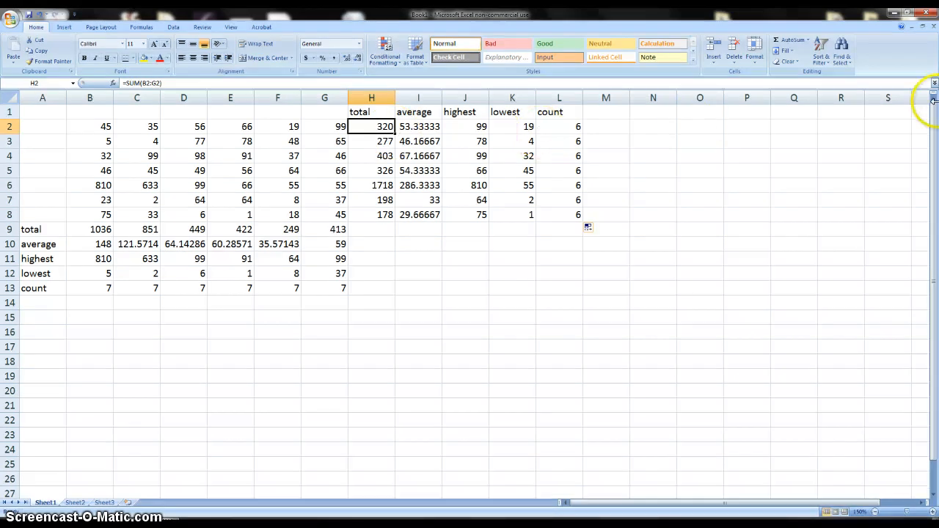
mouse_move(853, 198)
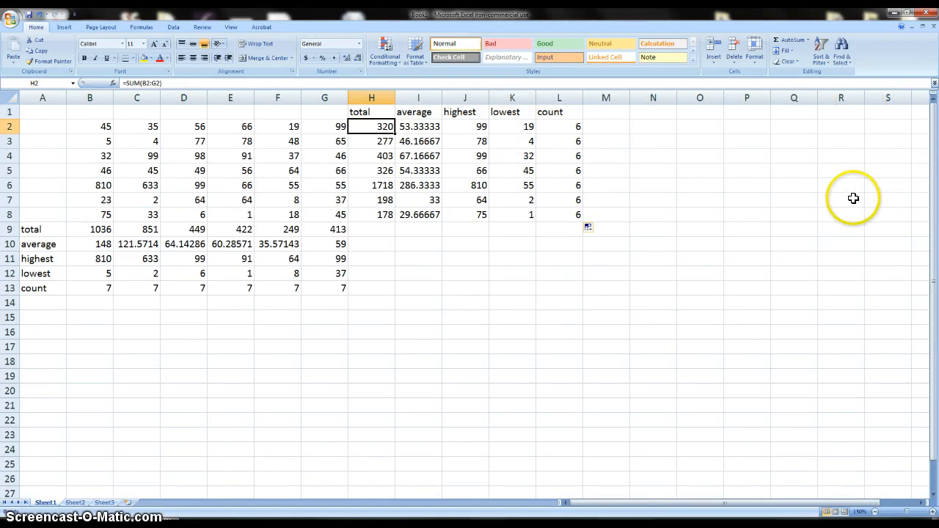